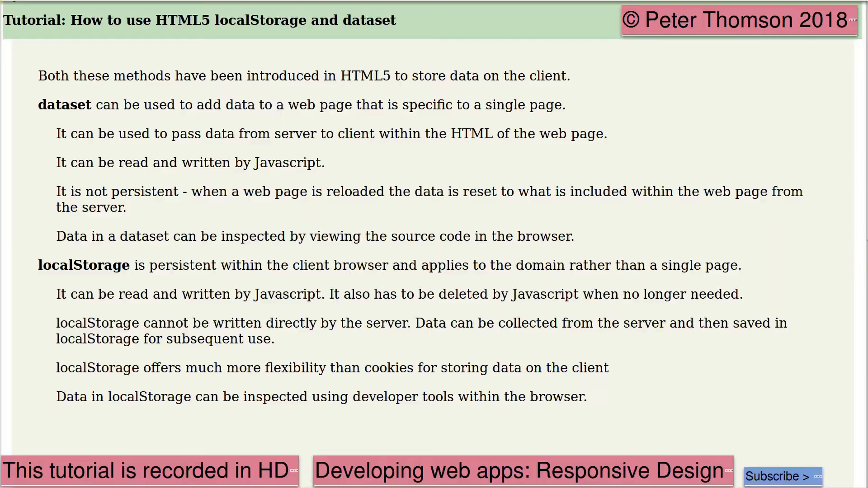
Switch to the html-data.html demo page tab, shown beside its source code.
left_click(102, 9)
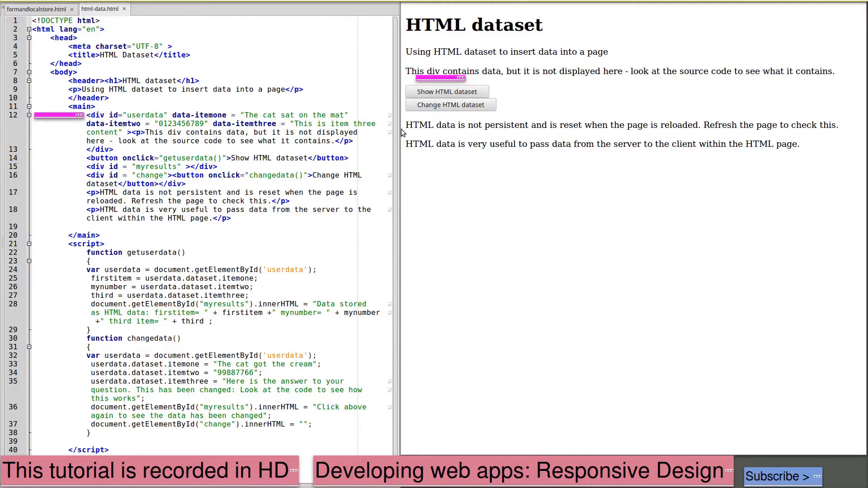
mouse_move(54, 118)
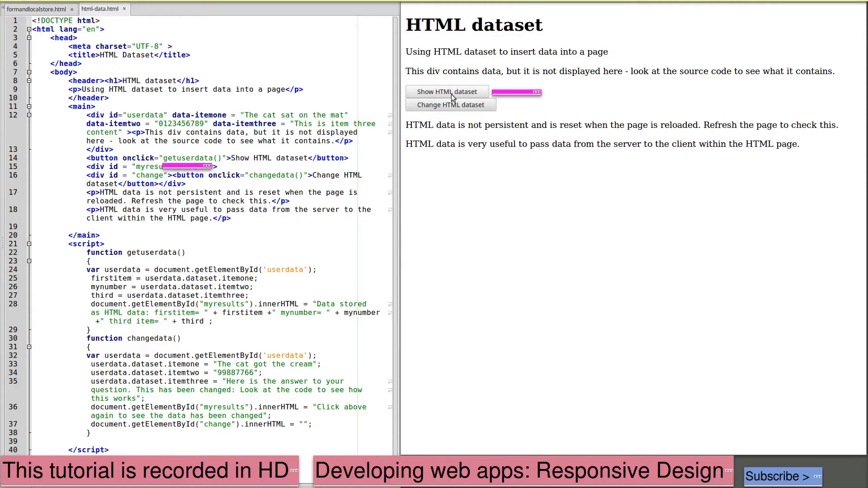
left_click(447, 91)
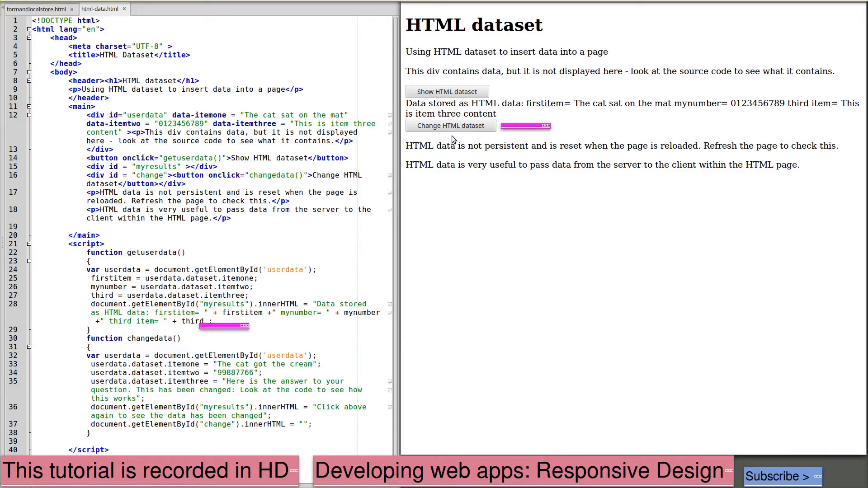
mouse_move(454, 138)
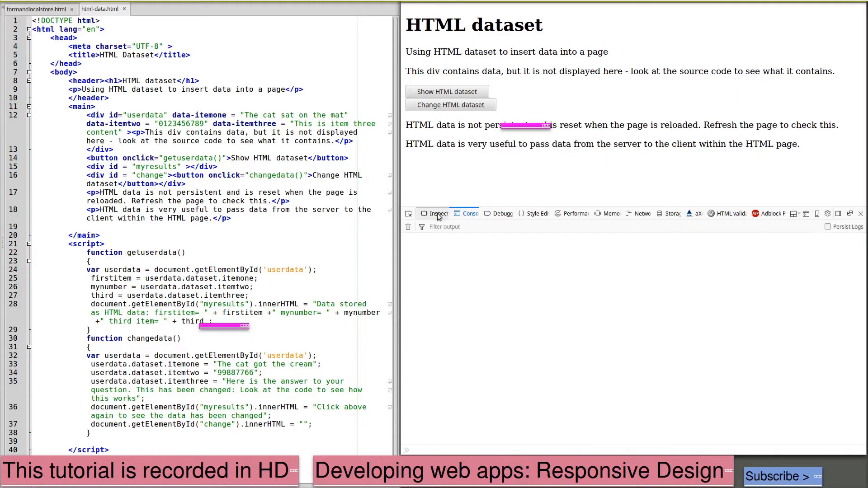
Expand main in the Inspector and change the dataset to the cream sentence and 99887766.
left_click(437, 214)
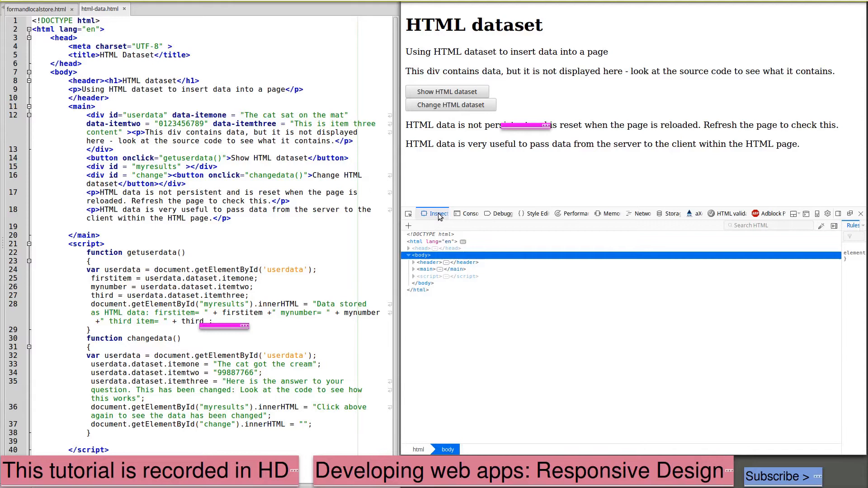
mouse_move(479, 140)
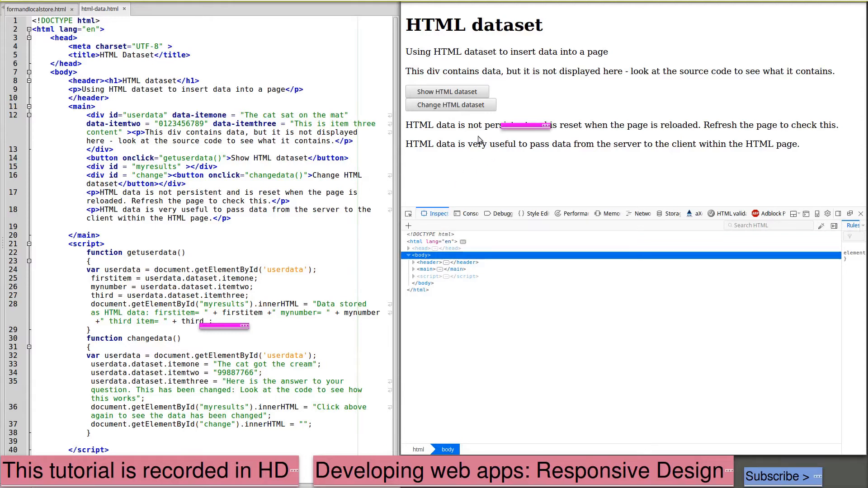
left_click(415, 269)
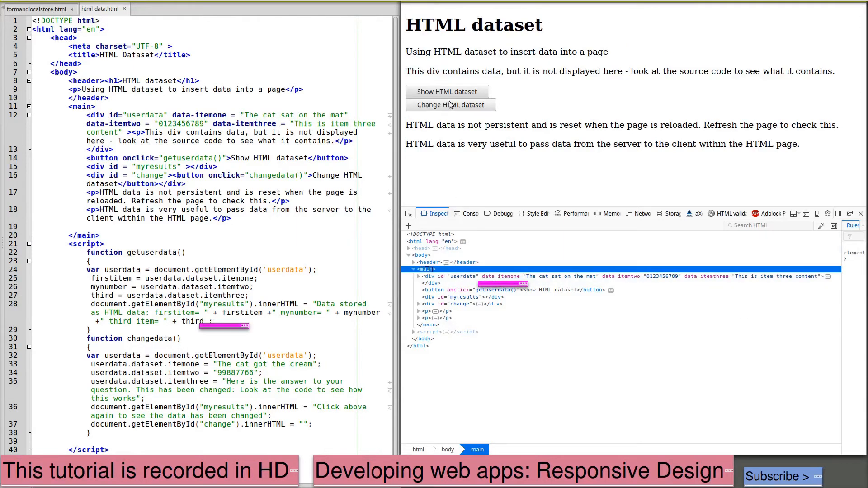
mouse_move(451, 107)
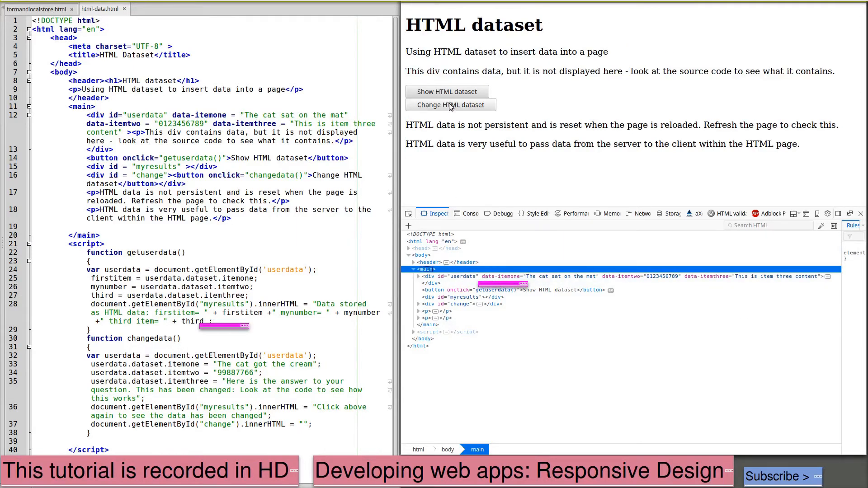
left_click(450, 104)
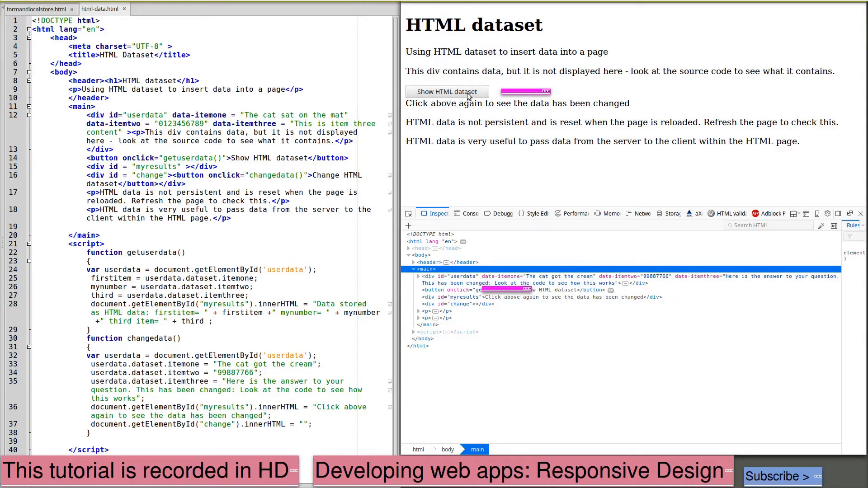
Display the changed dataset values on the page and expand div#myresults to see them.
left_click(447, 92)
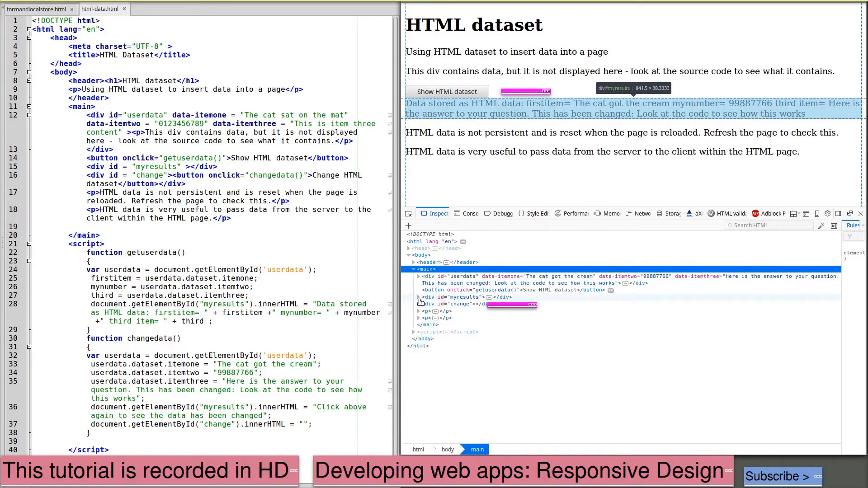
left_click(419, 298)
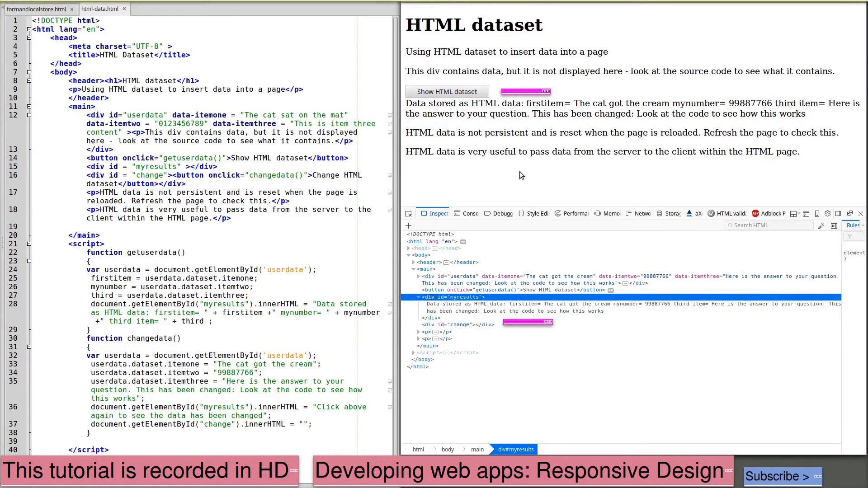
mouse_move(521, 114)
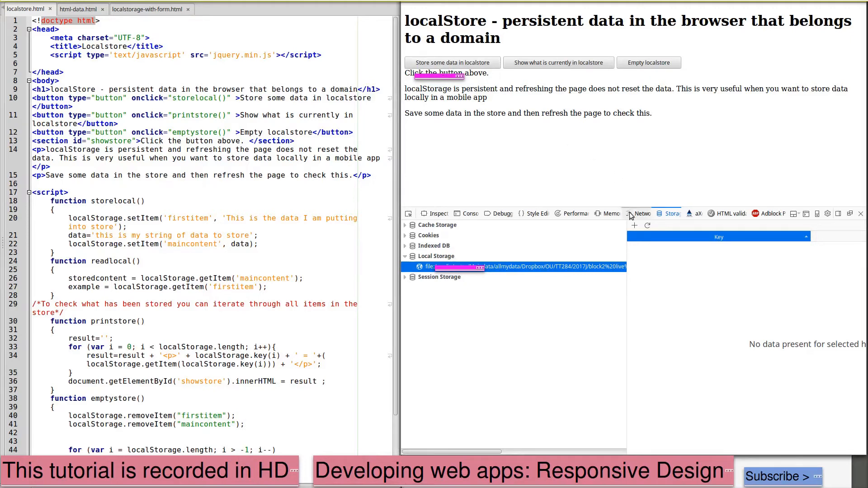
List both stored items, then empty local storage and refresh the now-empty Local Storage panel.
left_click(649, 226)
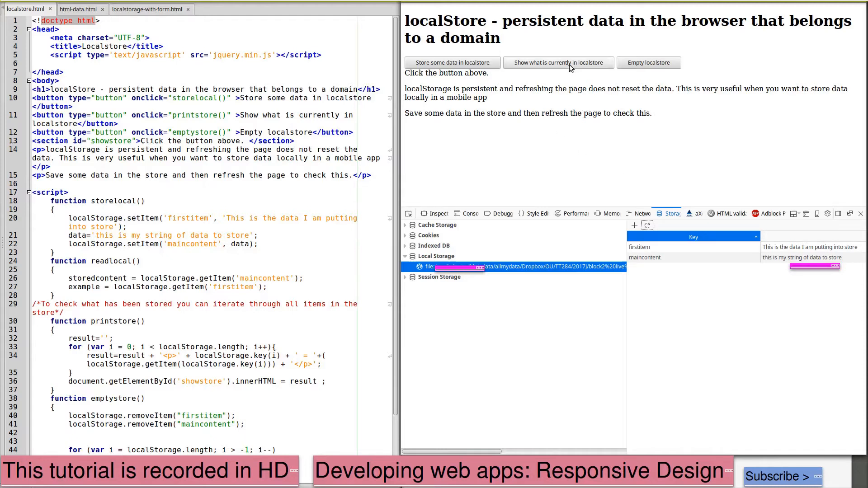
left_click(558, 62)
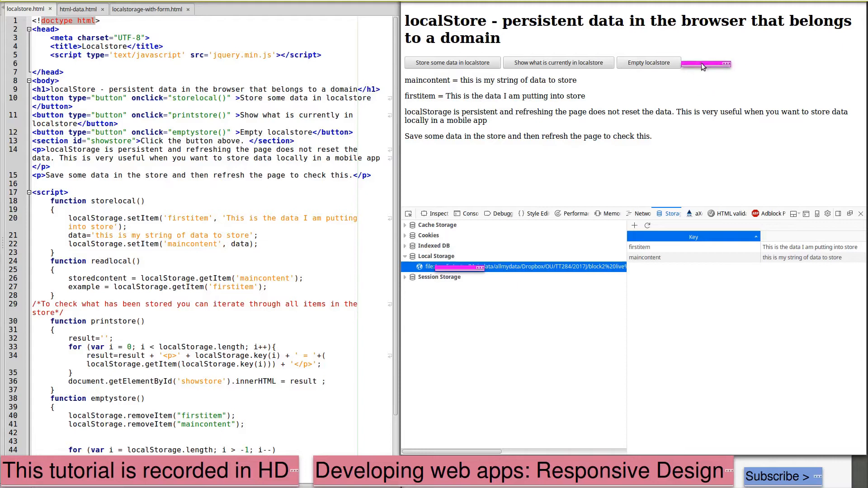
mouse_move(651, 195)
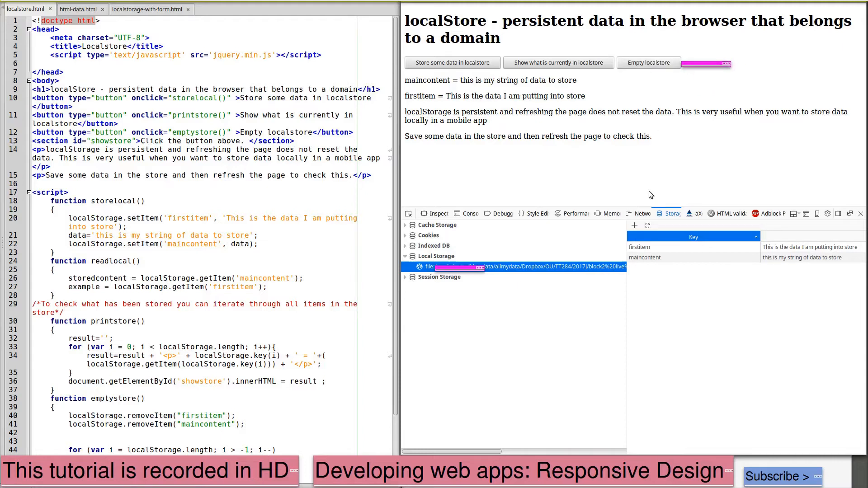
left_click(647, 226)
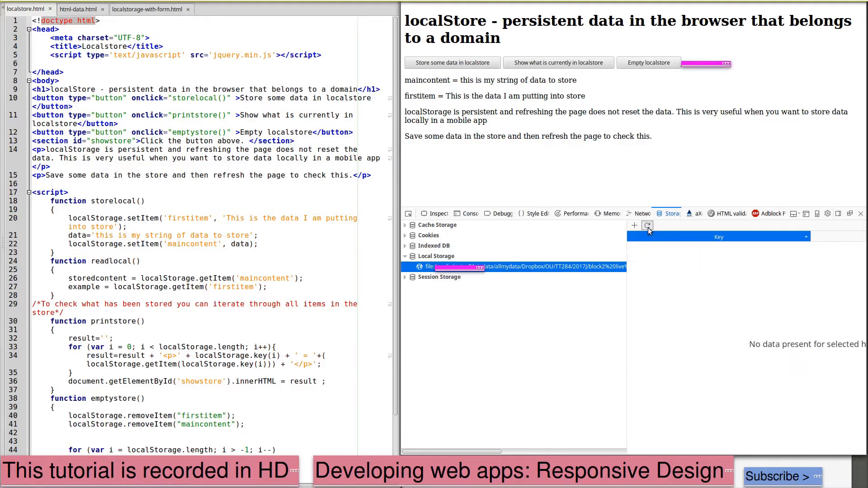
mouse_move(572, 77)
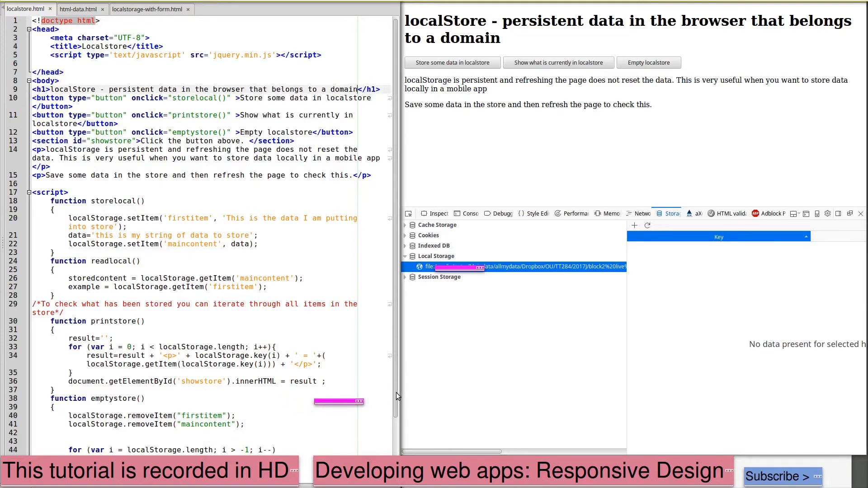
scroll("down", 3)
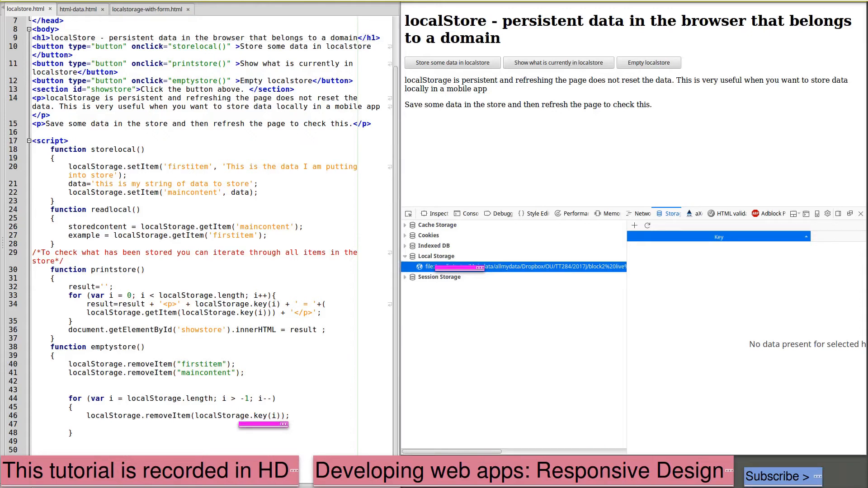
mouse_move(716, 232)
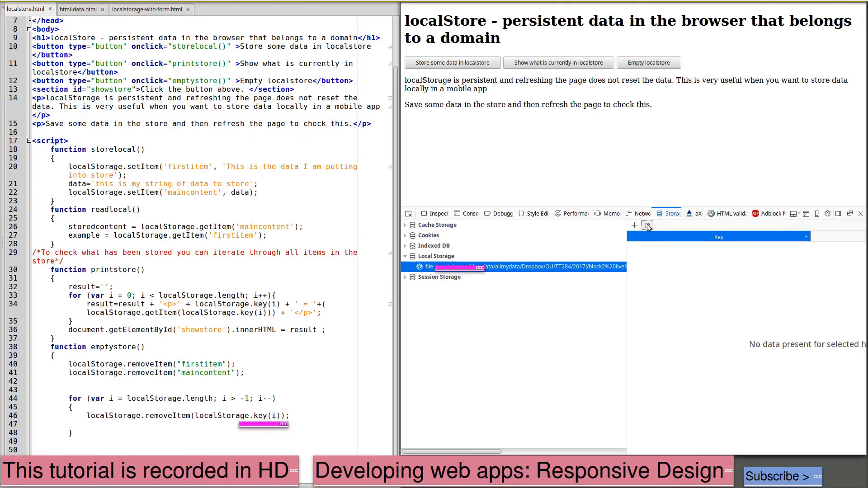
Refresh the Local Storage panel, list firstitem and maincontent on the page, then switch to the form demo.
left_click(647, 225)
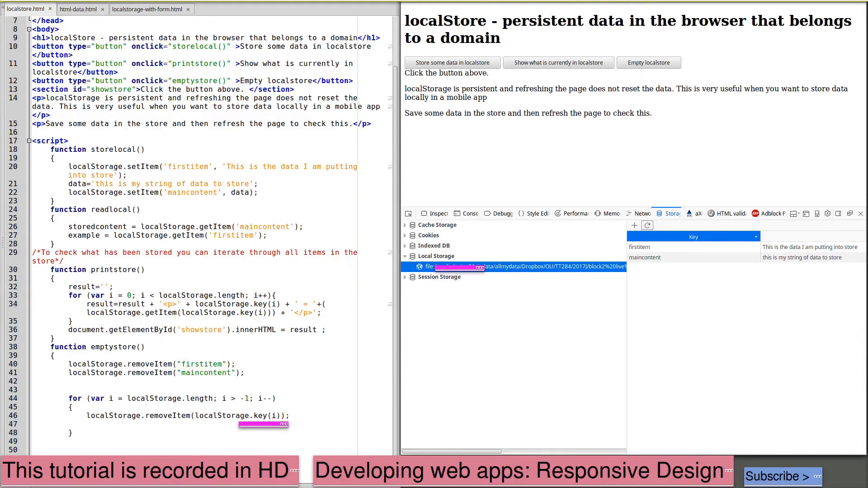
mouse_move(500, 44)
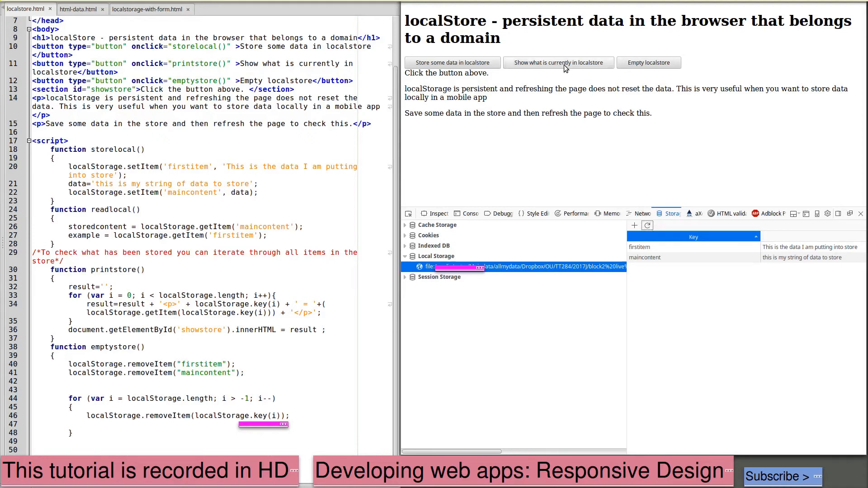
left_click(558, 62)
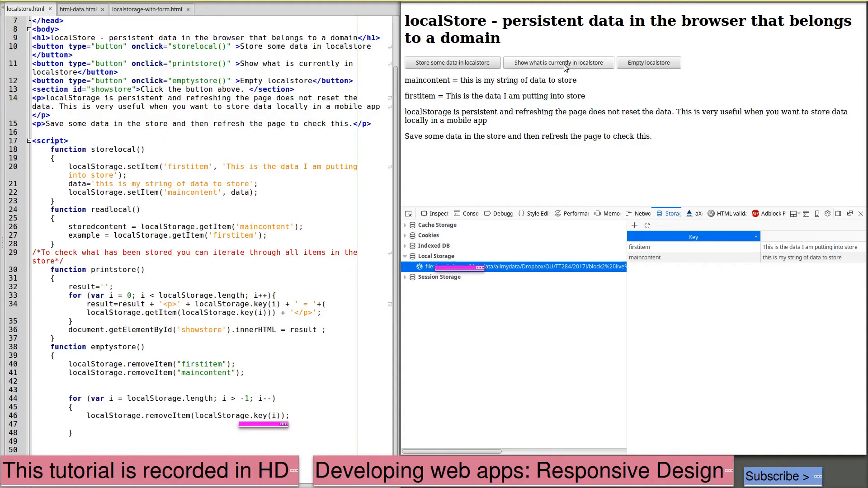
left_click(149, 9)
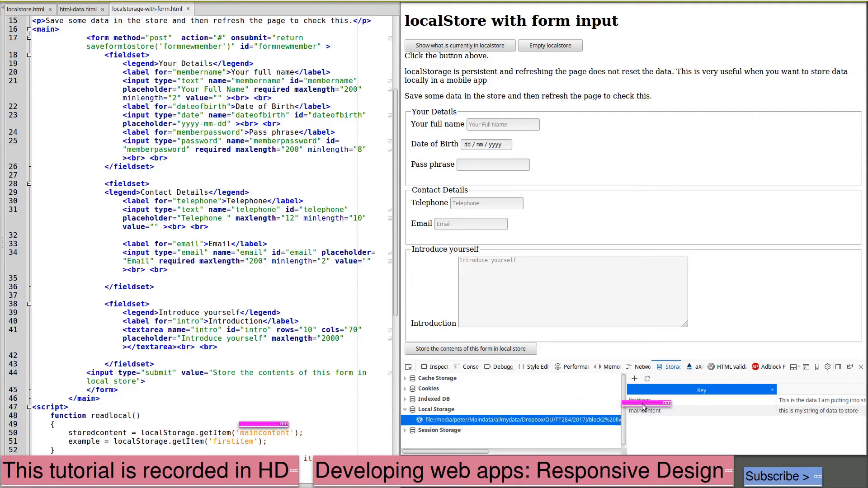
left_click(651, 410)
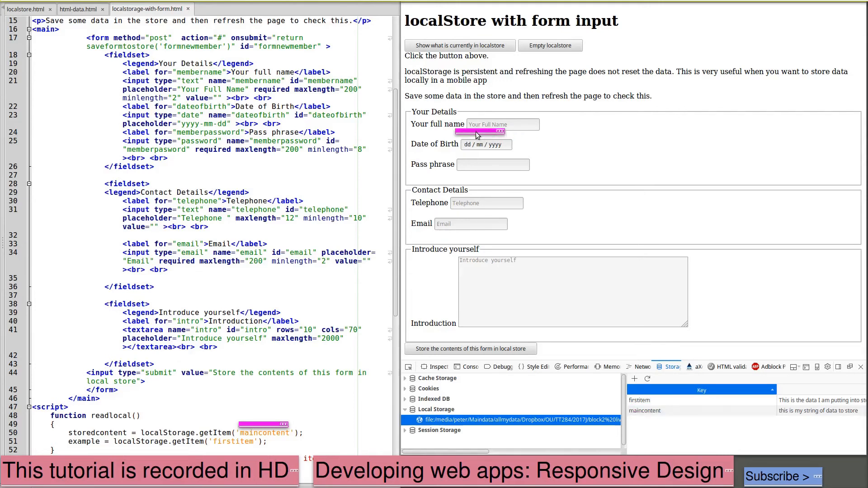
left_click(503, 124)
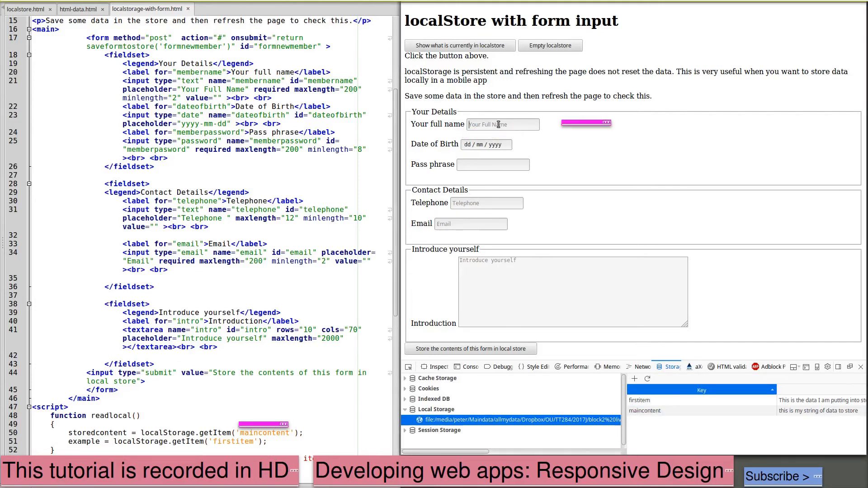
left_click(486, 144)
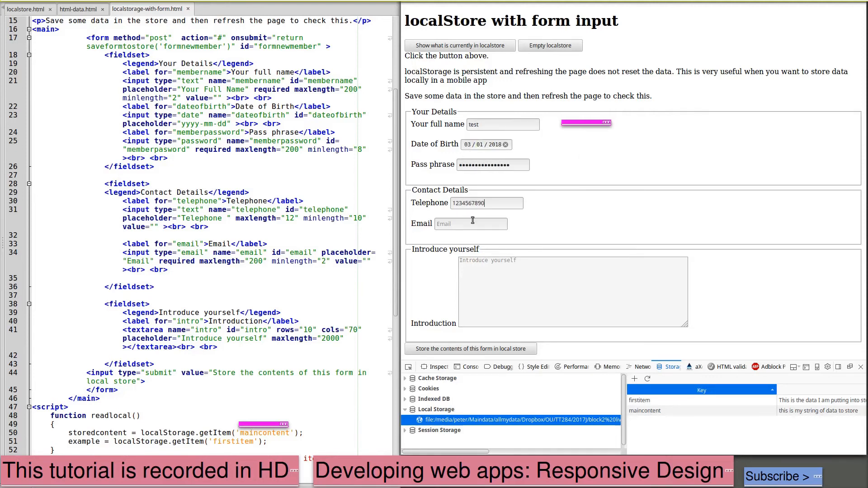
type("test@test.com")
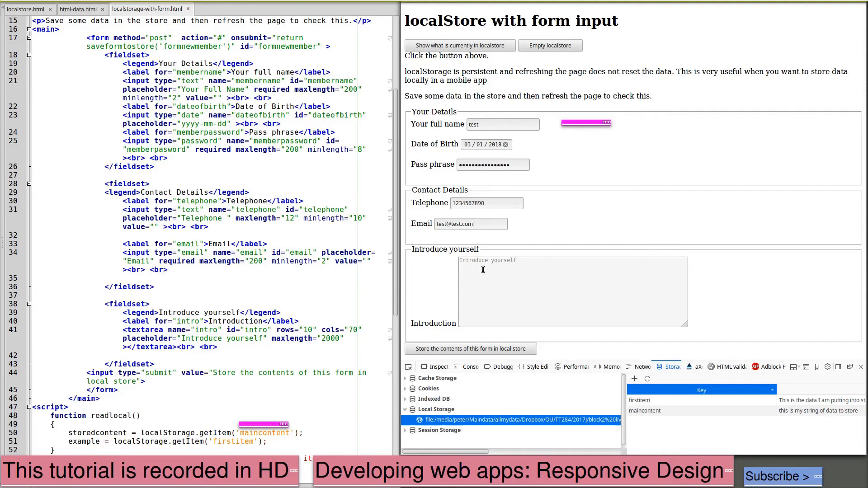
type("intro")
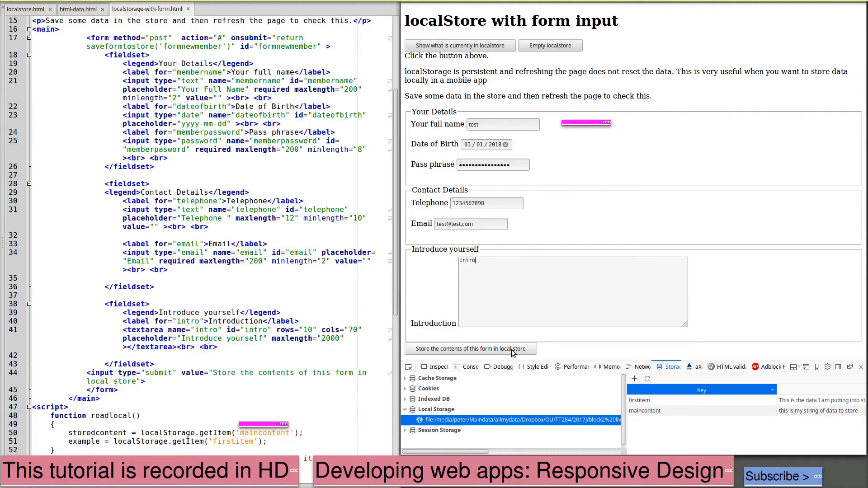
left_click(470, 348)
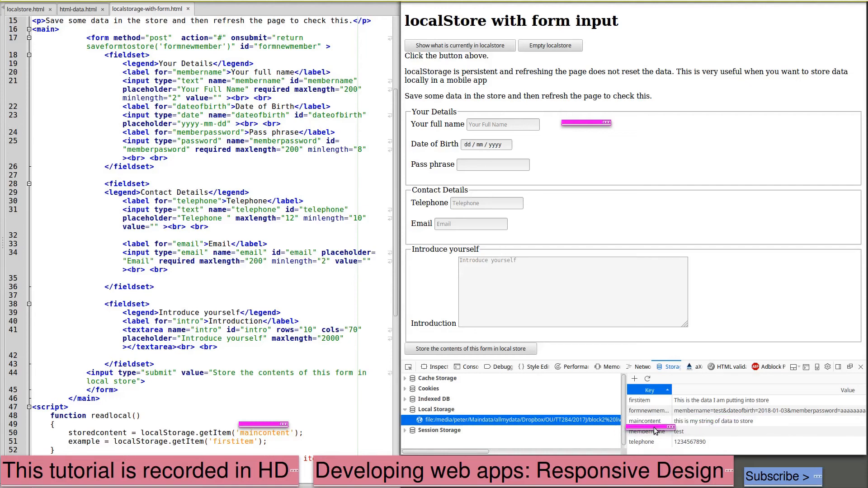
scroll("down", 3)
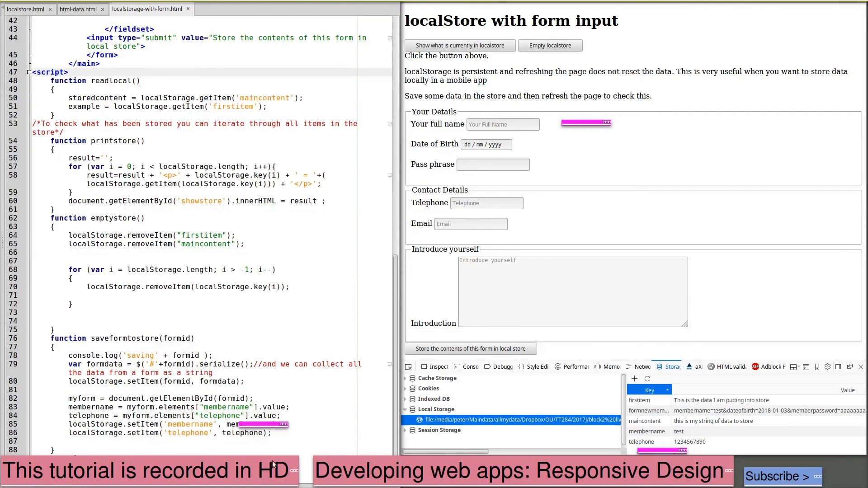